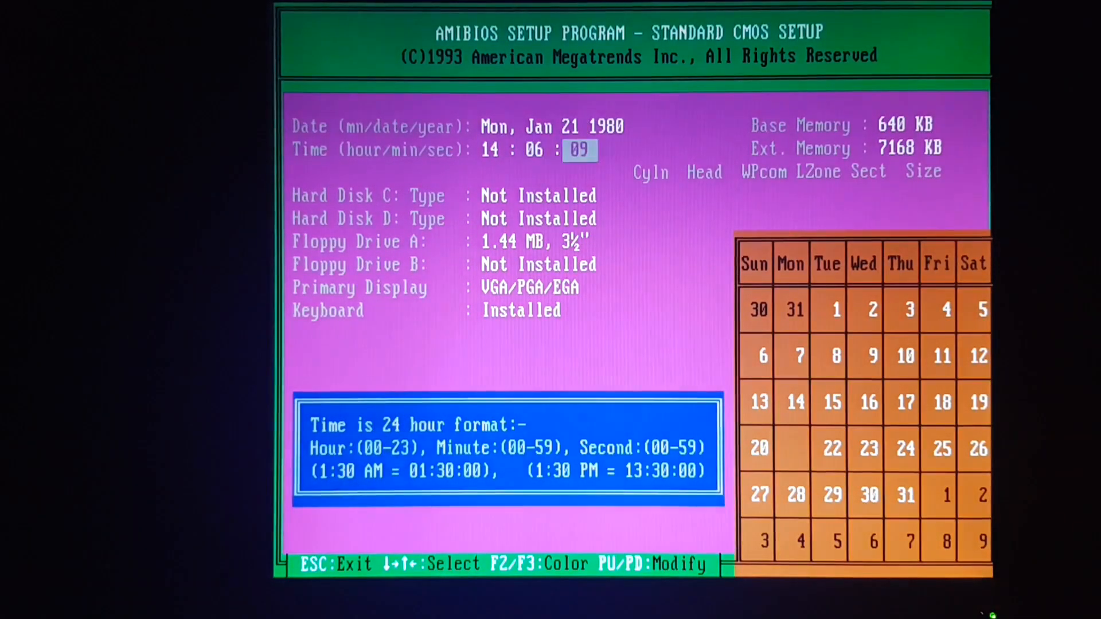
# Display the IDE Info report for drive 1: 30 Mb flash card, 490 cylinders, 4 heads, 32 sectors.
pyautogui.press('Down')
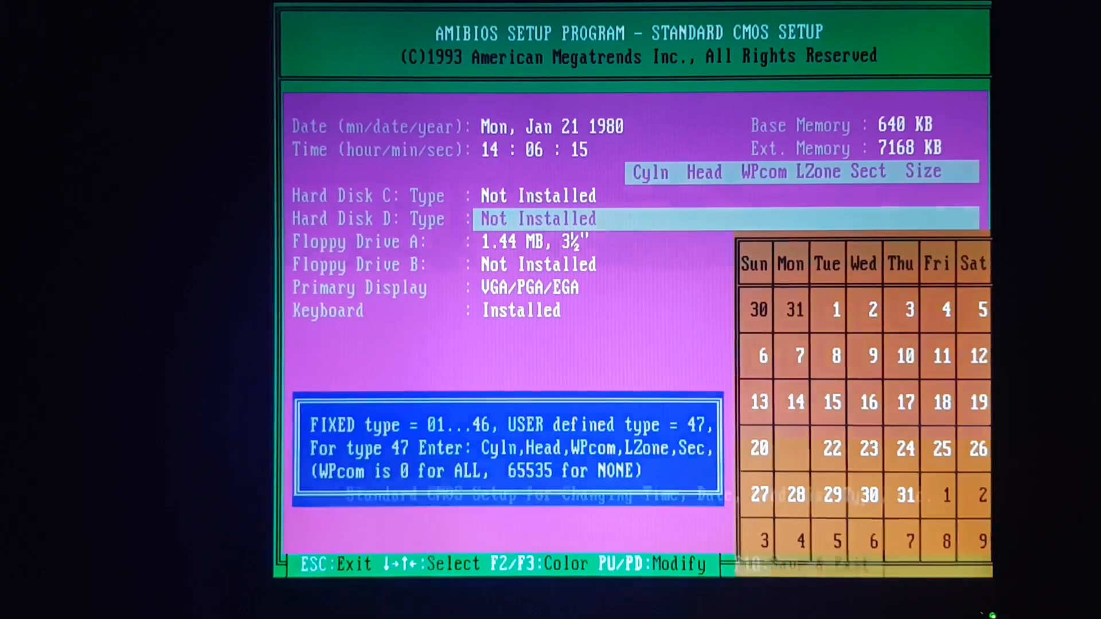
pyautogui.press('Escape')
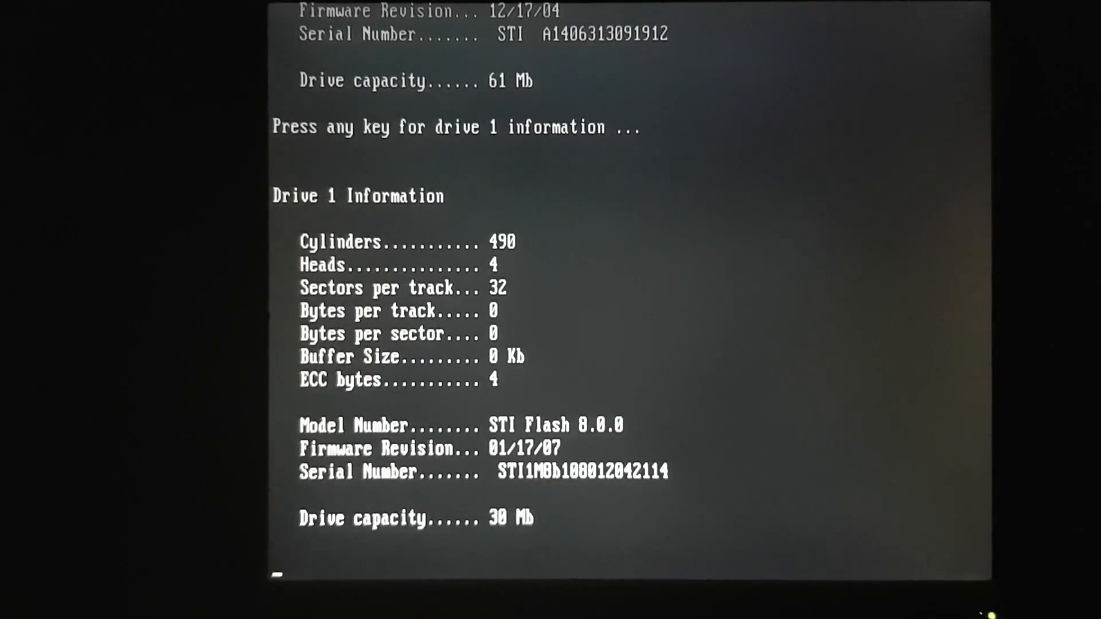
pyautogui.press('enter')
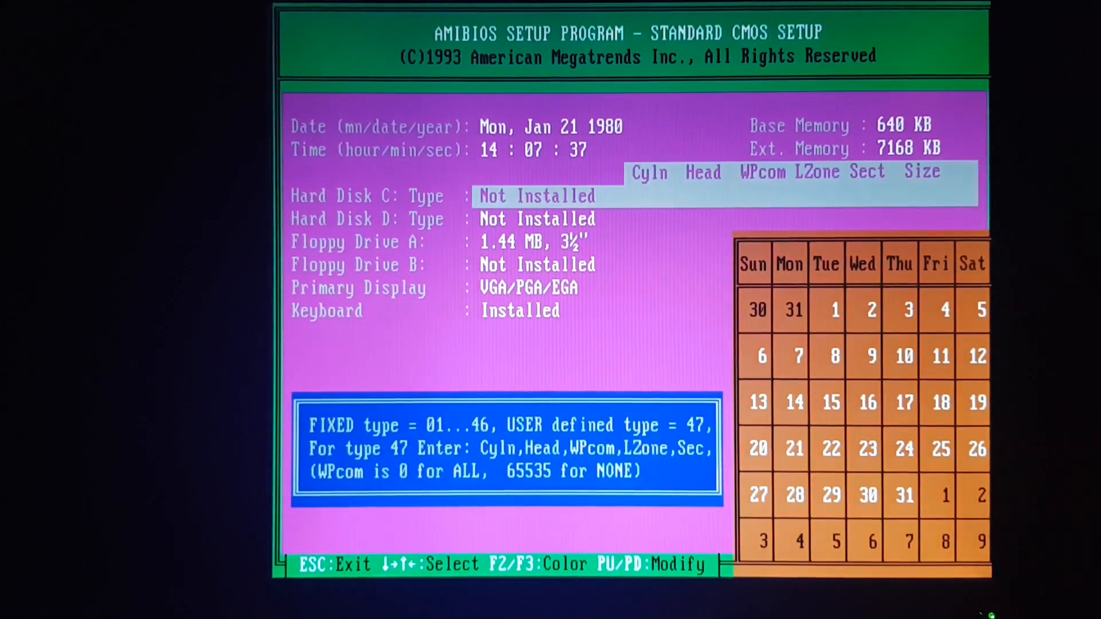
# Change the Hard Disk C: type in Standard CMOS Setup with PgUp.
pyautogui.press('PageUp')
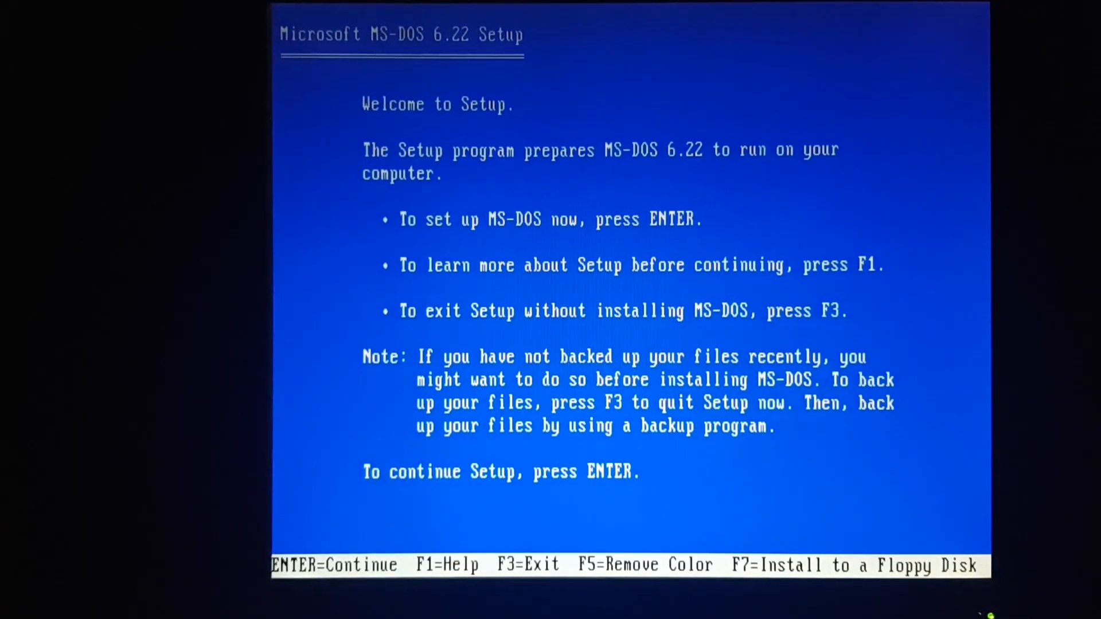
# Accept the Setup defaults, configuring unallocated space and installing into C:\DOS, then restart.
pyautogui.press('enter')
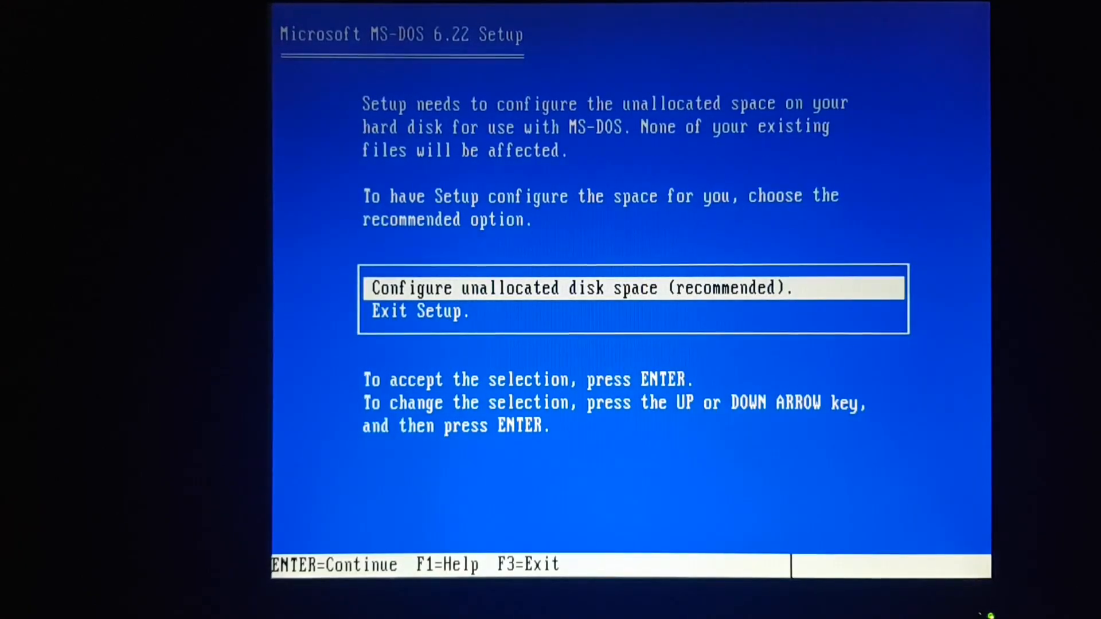
pyautogui.press('enter')
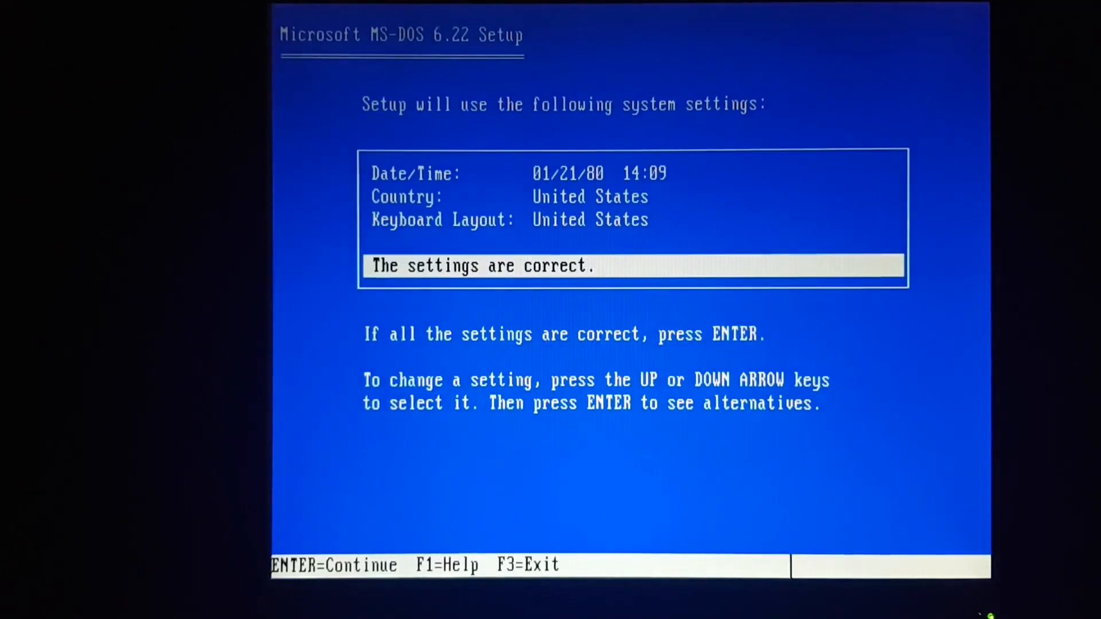
pyautogui.press('enter')
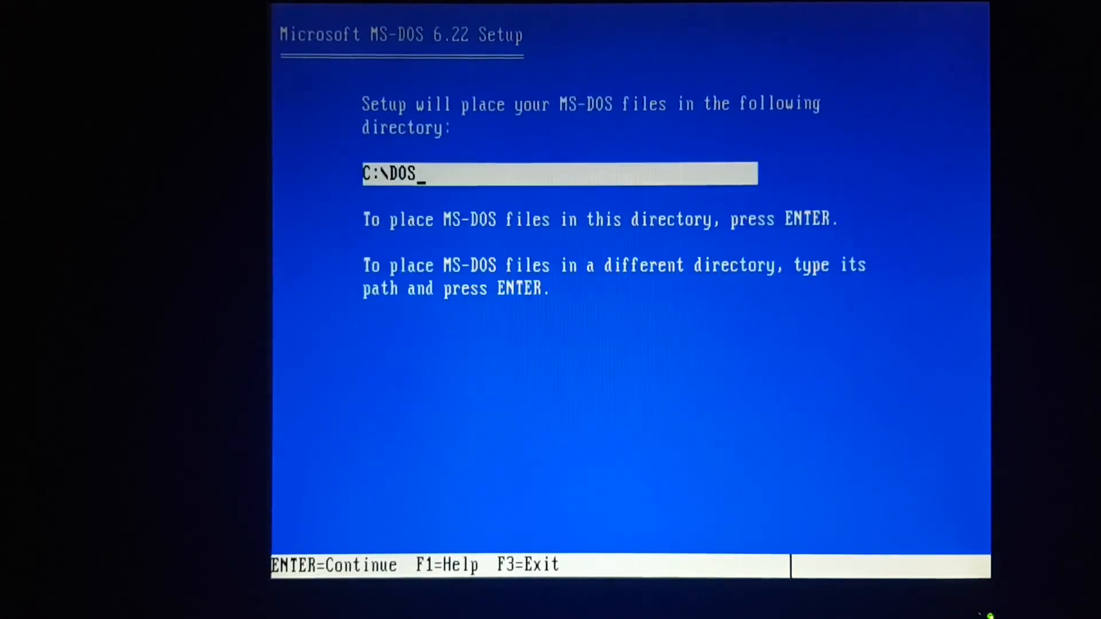
pyautogui.press('enter')
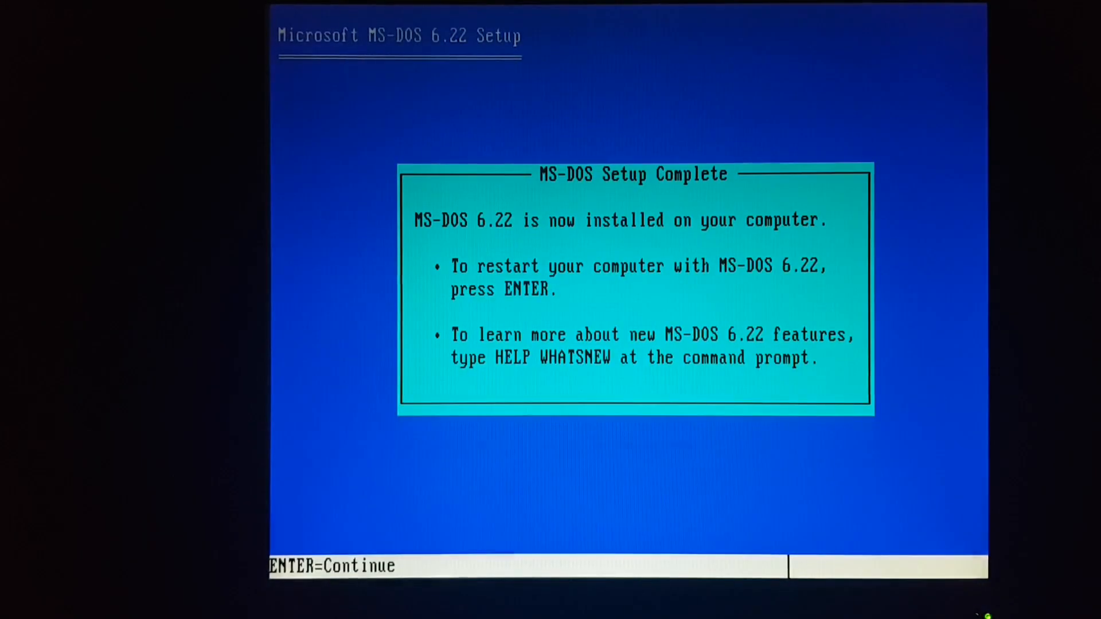
pyautogui.press('enter')
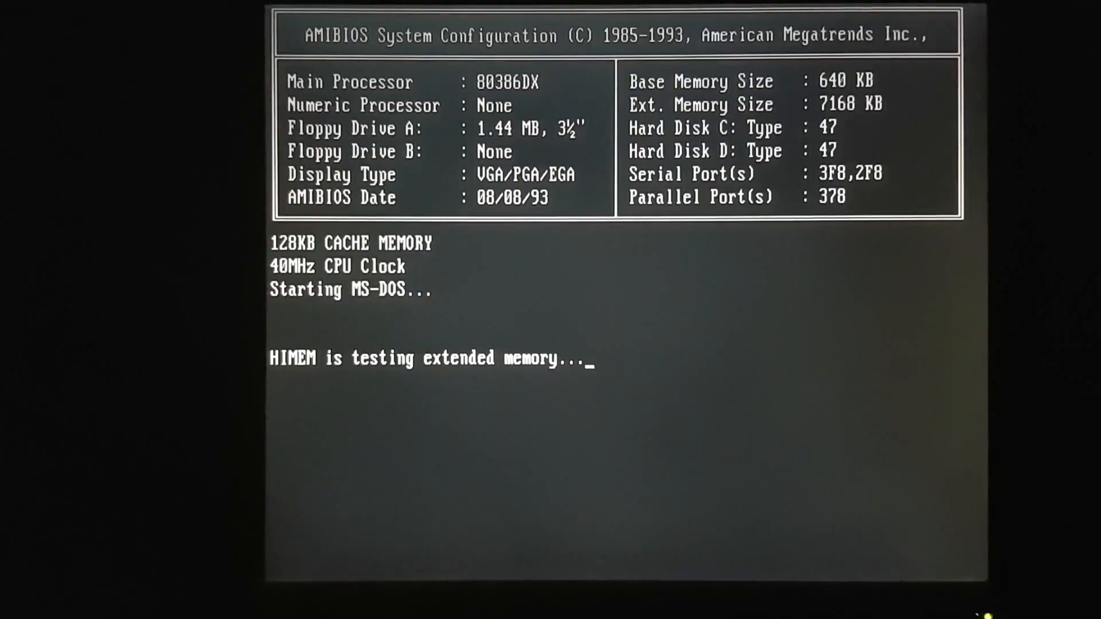
# Request XCOPY usage help with xcopy /? at the C:\ prompt.
pyautogui.write('xcopy /?')
pyautogui.write('xcopy c: d:')
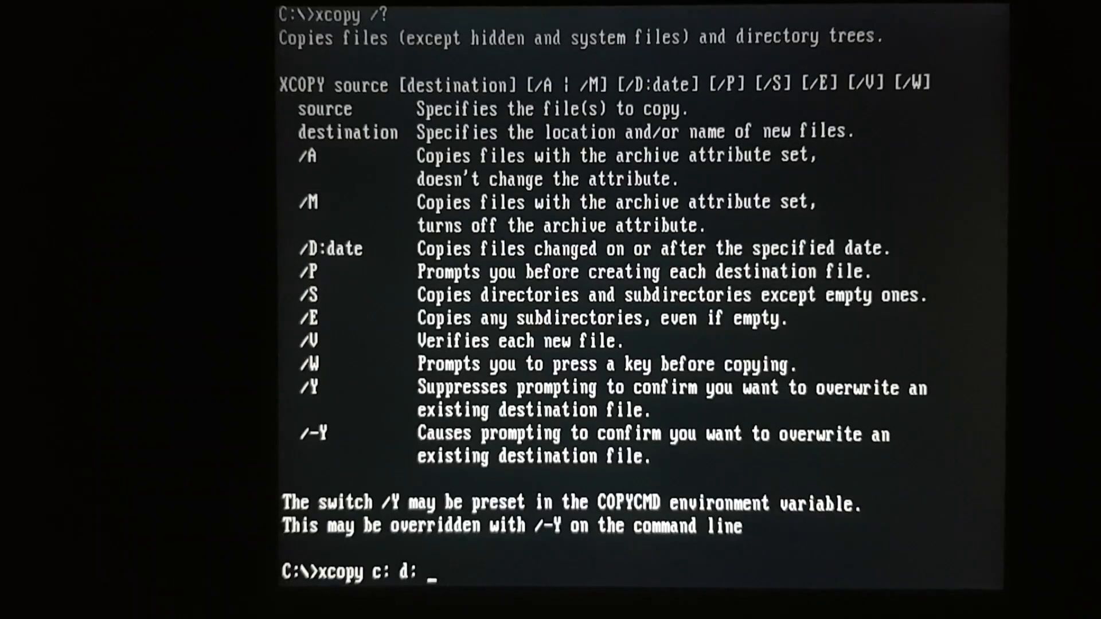
# Run xcopy c: d: /y /a /e /v to copy everything to D:.
pyautogui.write('/y /a')
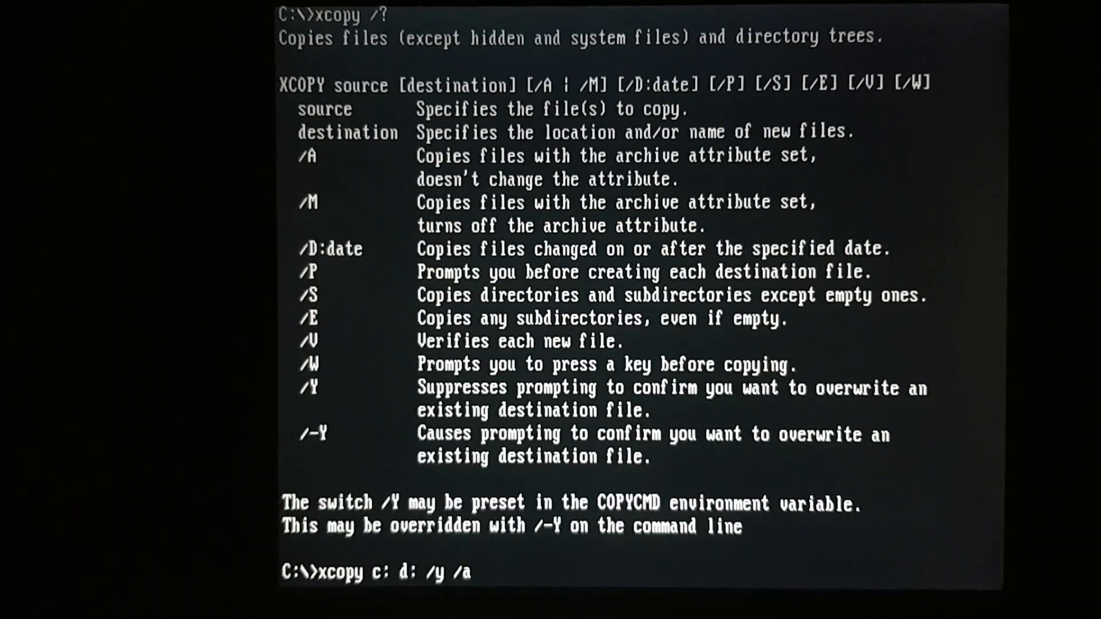
pyautogui.write('/')
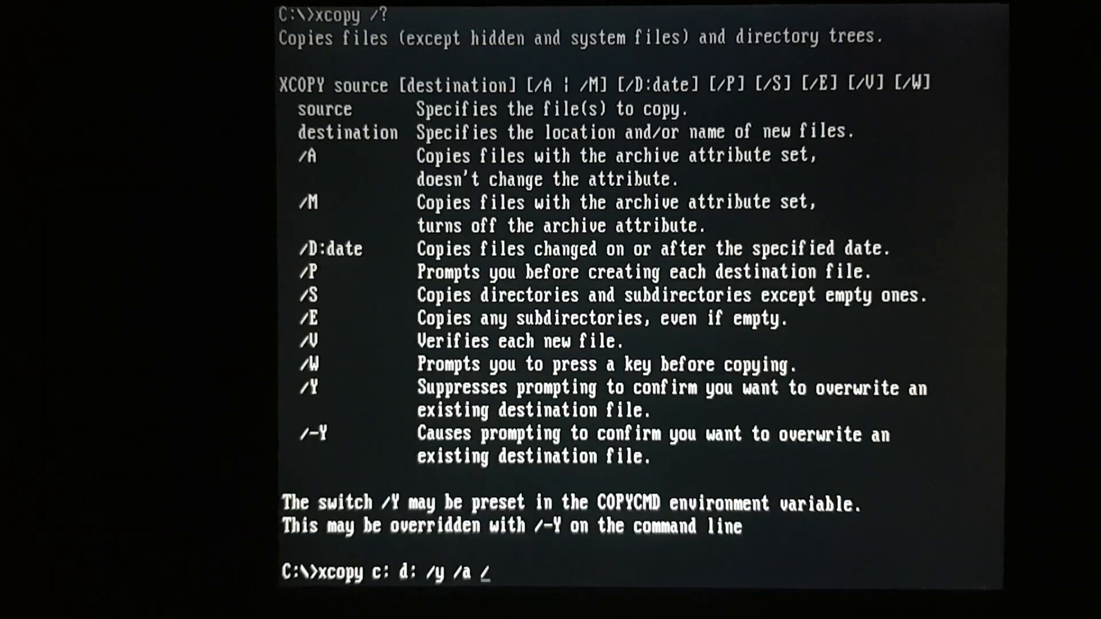
pyautogui.write('/e /v')
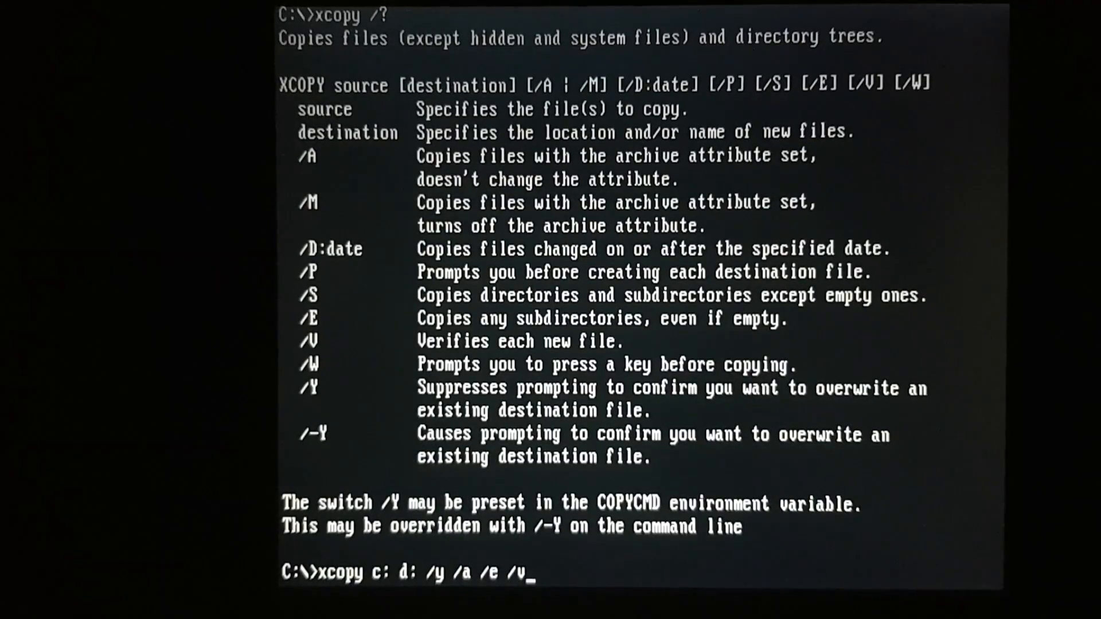
pyautogui.press('enter')
pyautogui.write('dir d:')
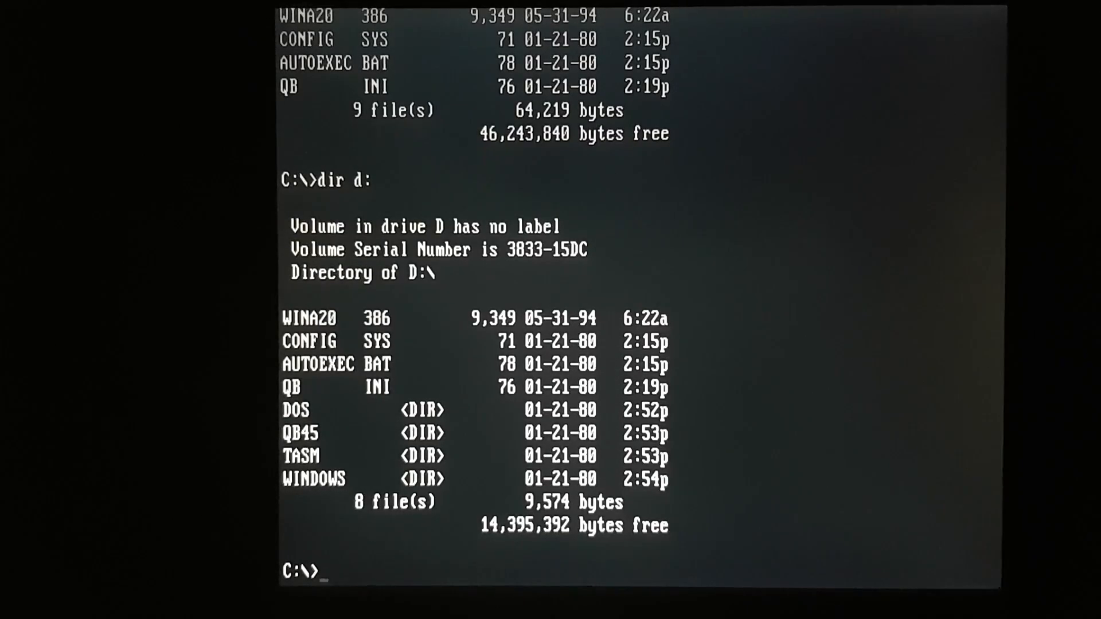
# Transfer the system files to D: with sys d:.
pyautogui.write('sys')
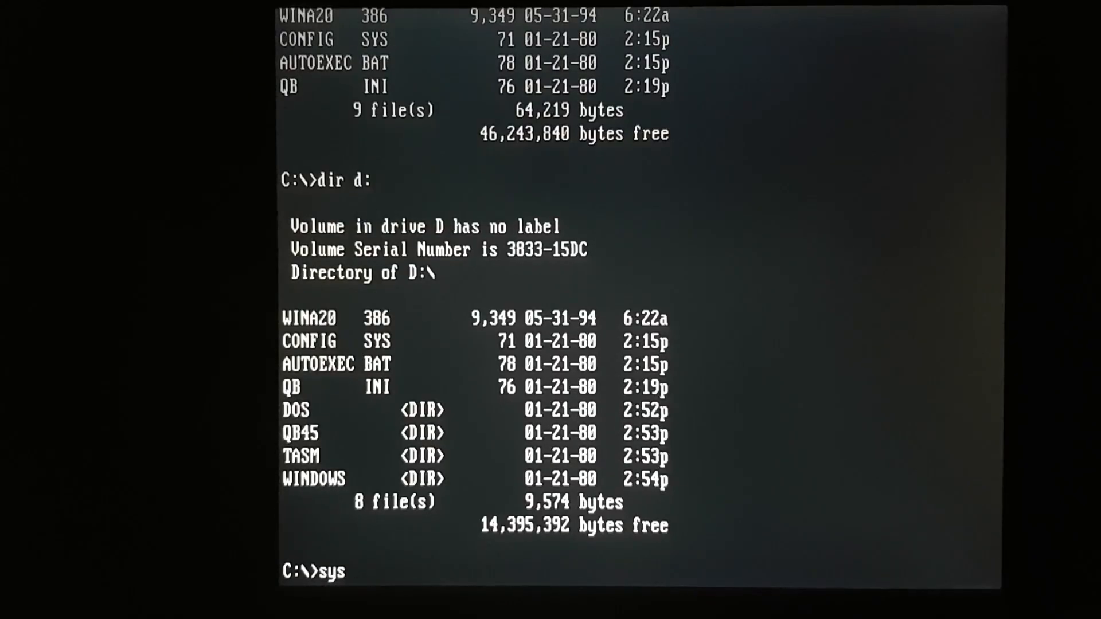
pyautogui.write('d:')
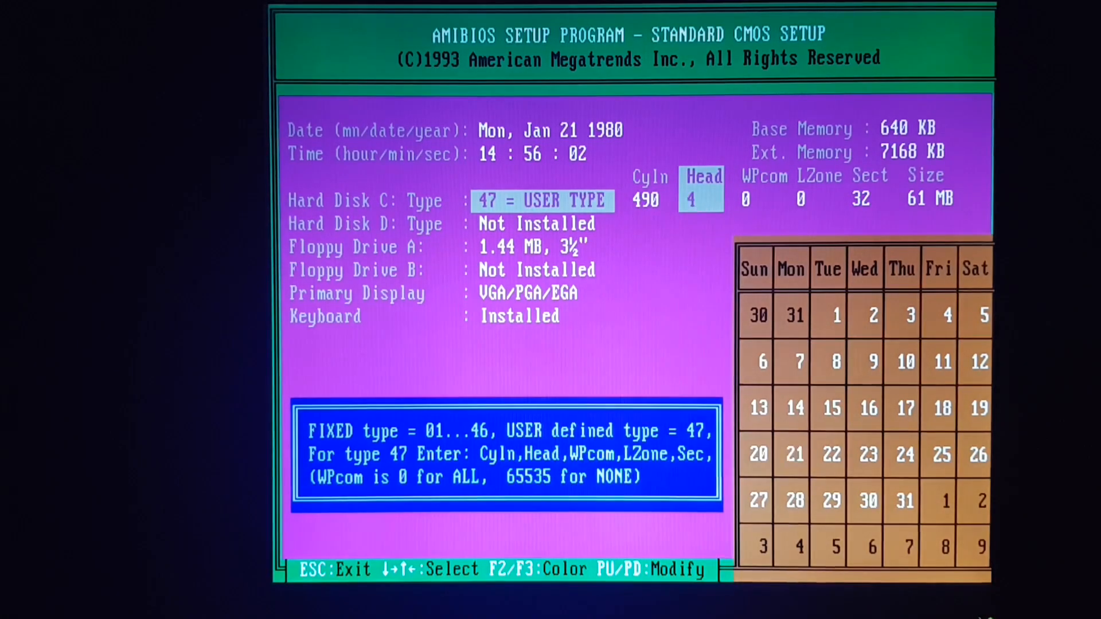
# Set Hard Disk C: to type 47 (490 cyl, 4 heads, 32 sectors), D: Not Installed, and exit.
pyautogui.press('Down')
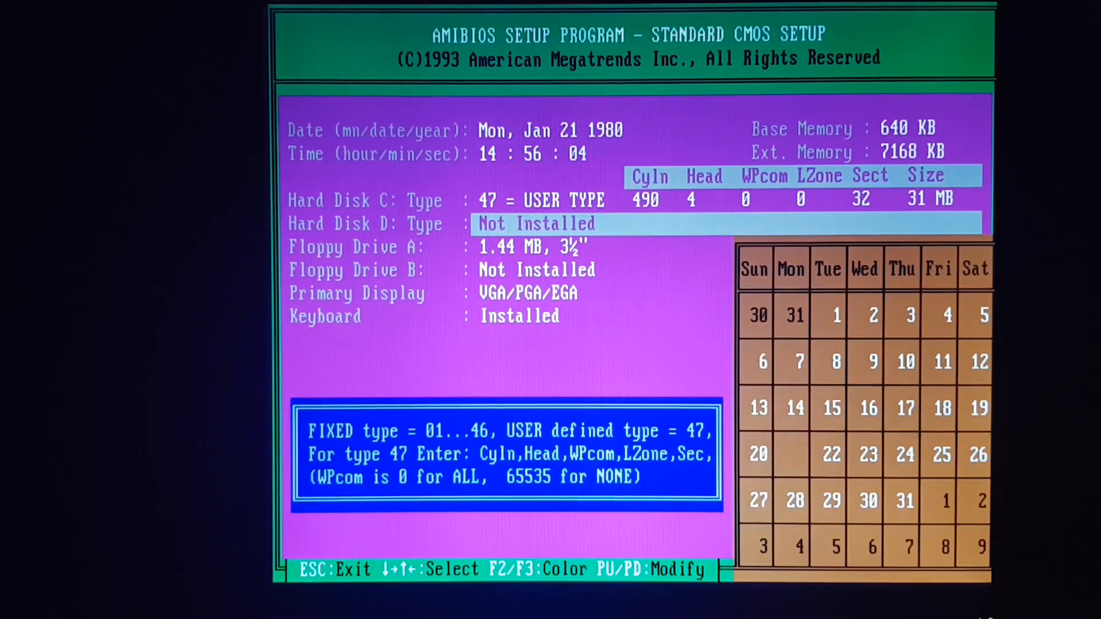
pyautogui.press('Escape')
pyautogui.write('dir ')
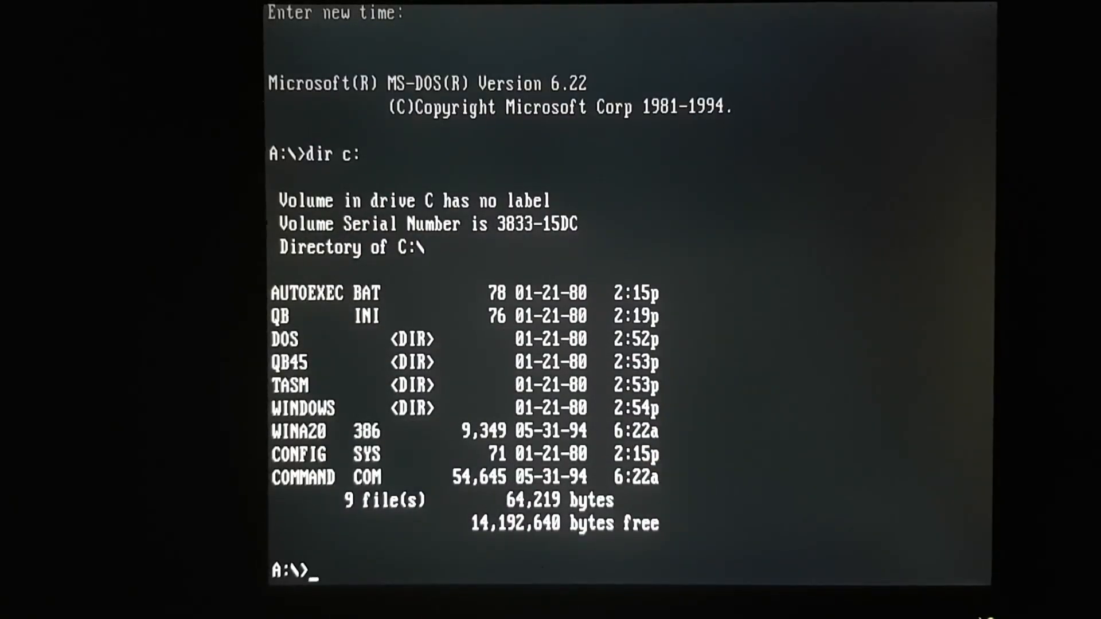
# Launch FDISK from C:\DOS.
pyautogui.write('c:')
pyautogui.write('fdisk')
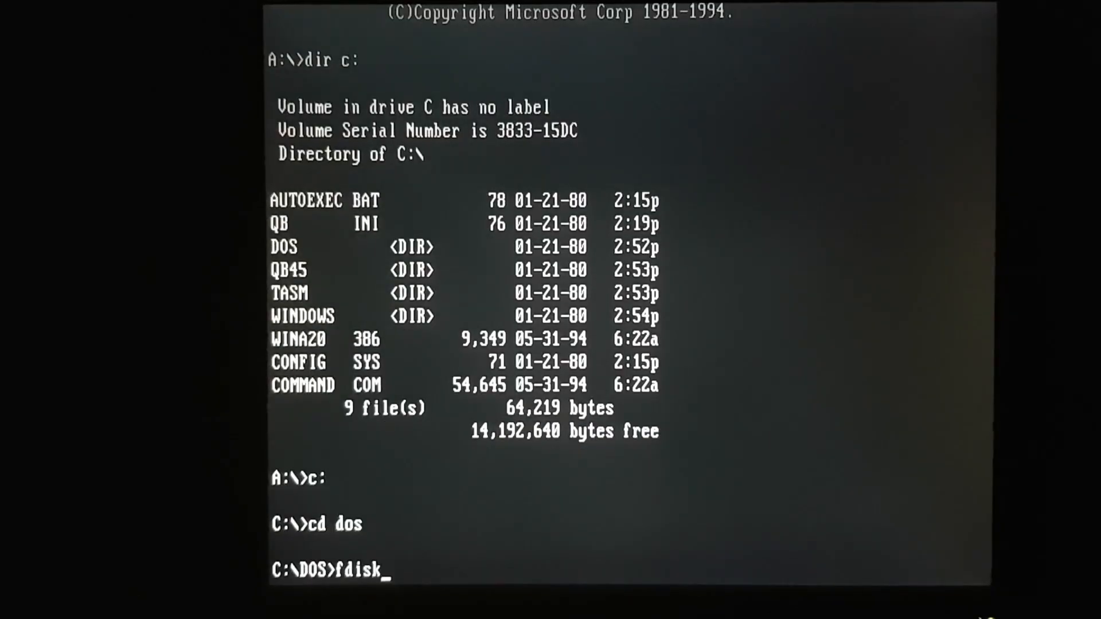
pyautogui.press('Enter')
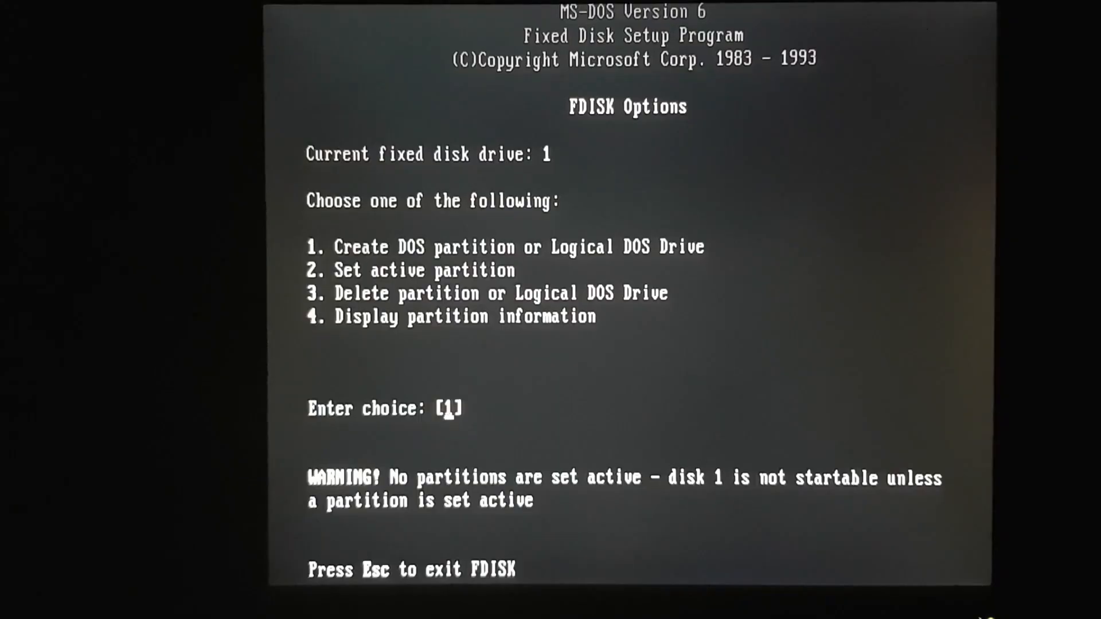
# Set partition 1 as the active partition via FDISK option 2.
pyautogui.write('2')
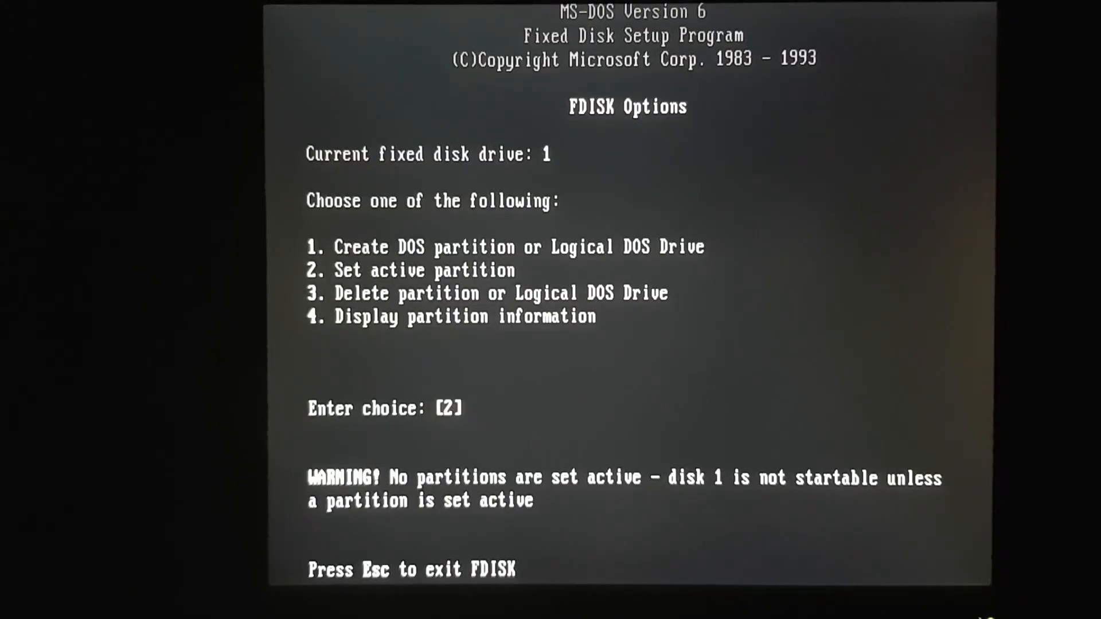
pyautogui.press('Enter')
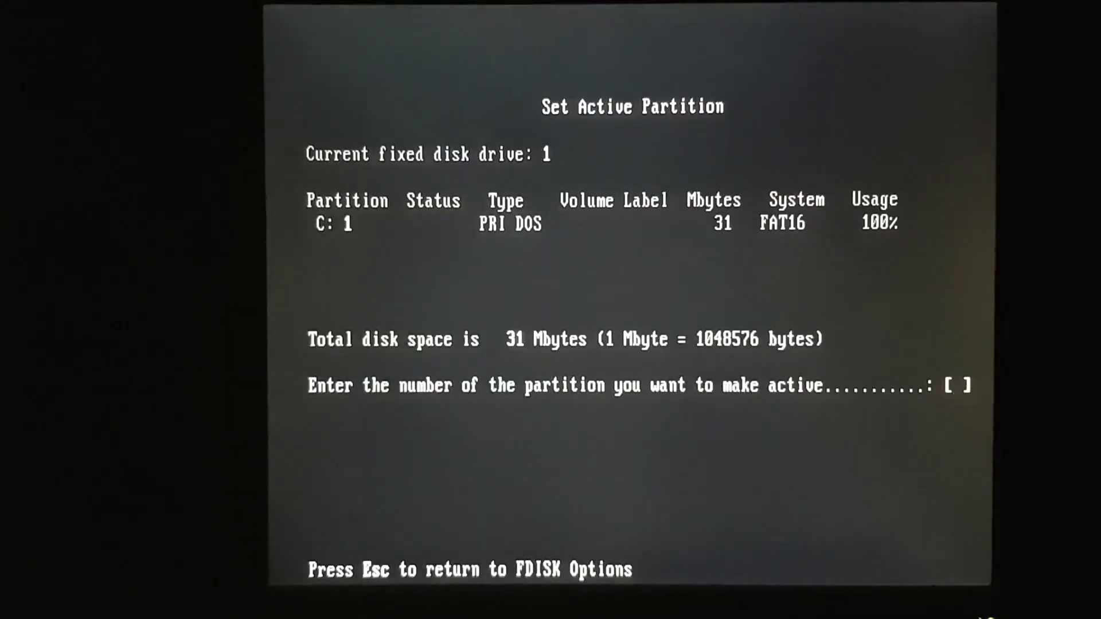
pyautogui.write('1')
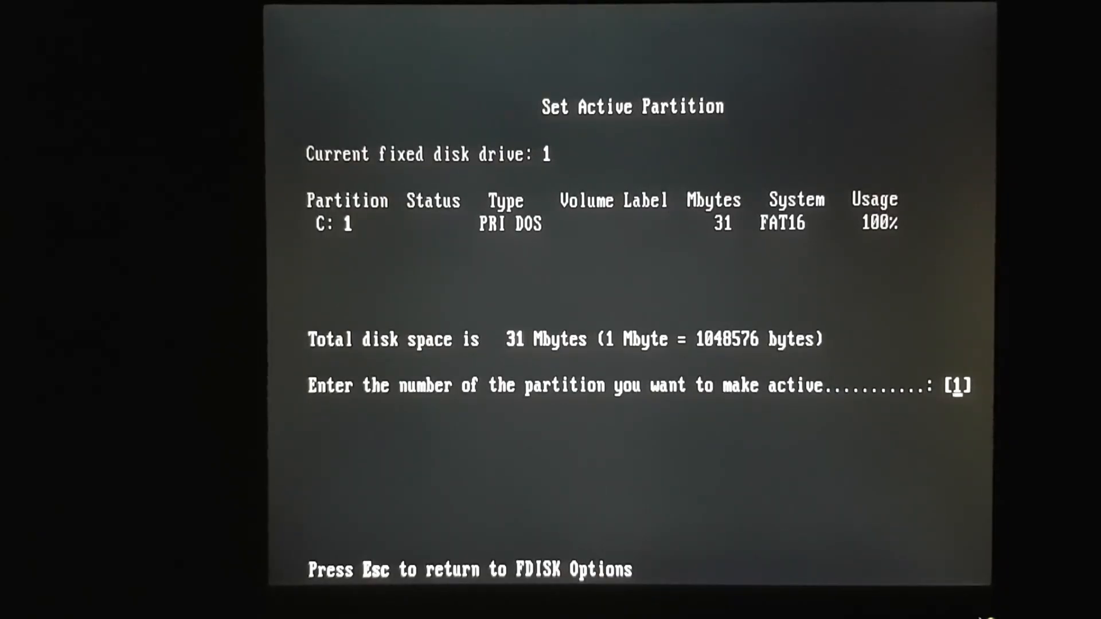
pyautogui.press('Enter')
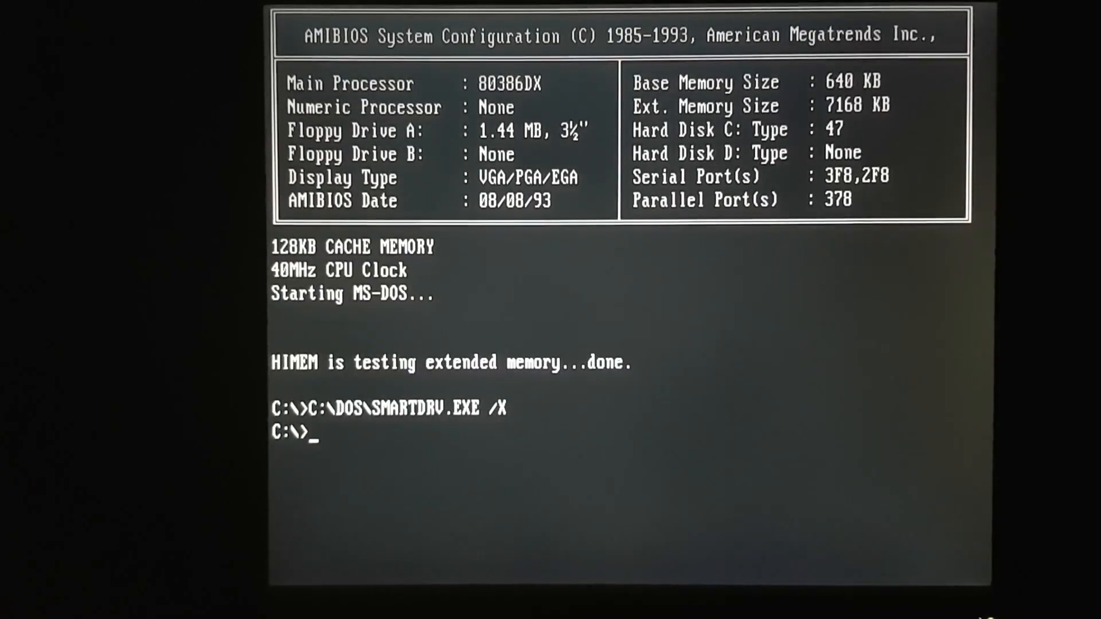
# List C:\ with dir, showing DOS, QB45, TASM, WINDOWS and COMMAND.COM.
pyautogui.write('dir')
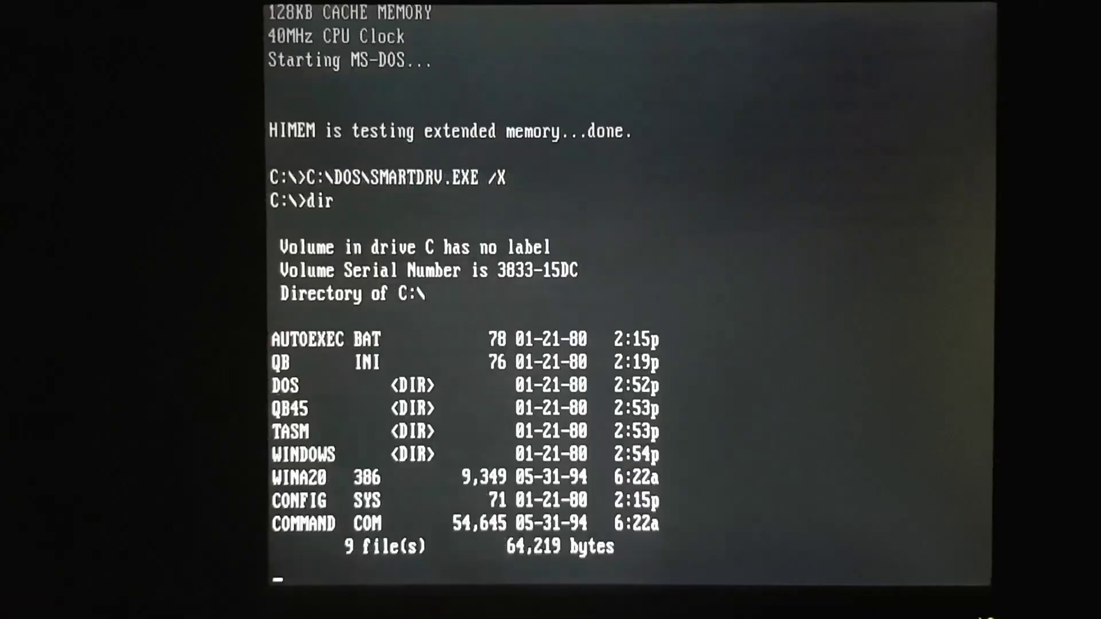